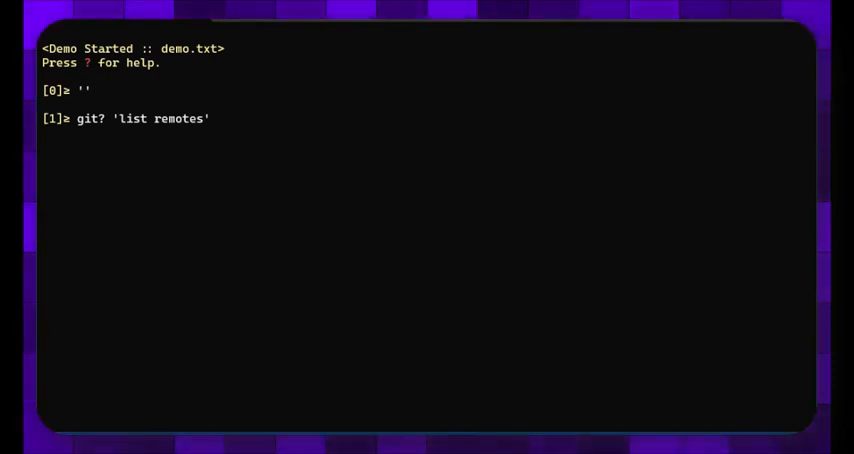
{"action": "mouse_move", "coordinate": [489, 168]}
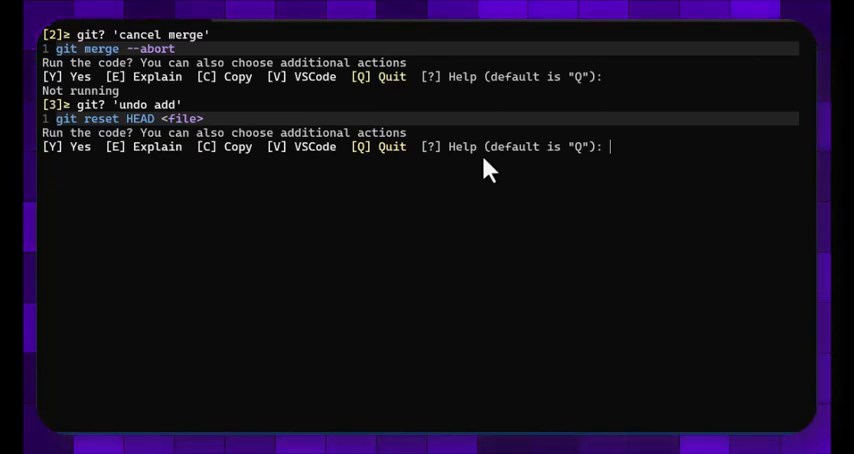
{"action": "type", "text": "remove files I've added to gitignore\""}
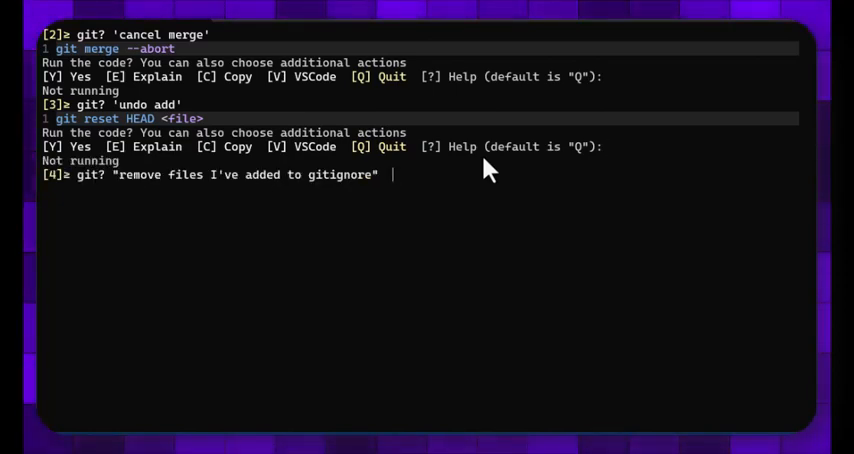